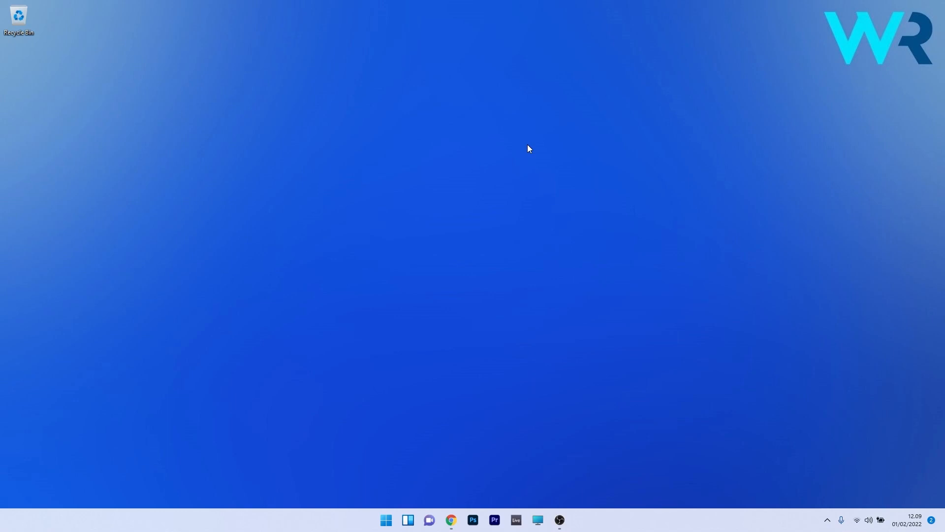
mouse_move(495, 272)
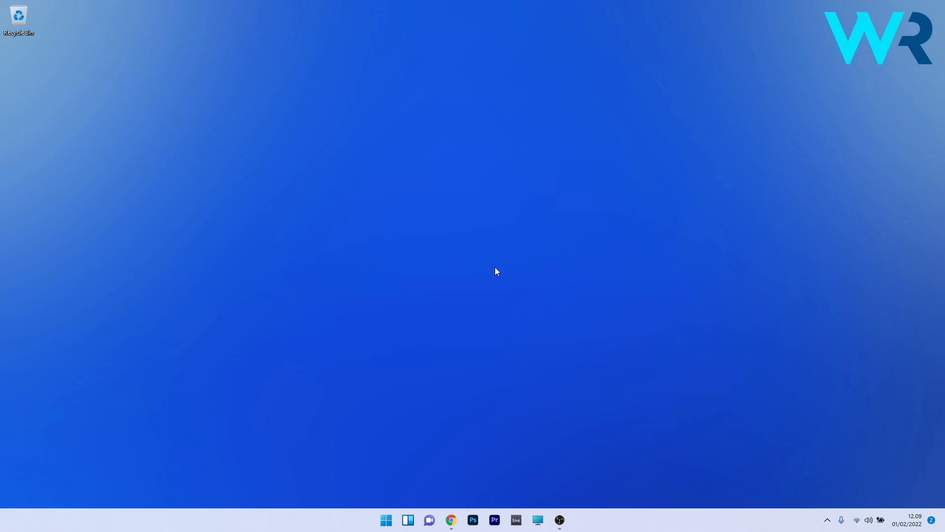
- Switch to Chrome showing Prolific's PL2303 Windows driver download page
left_click(451, 520)
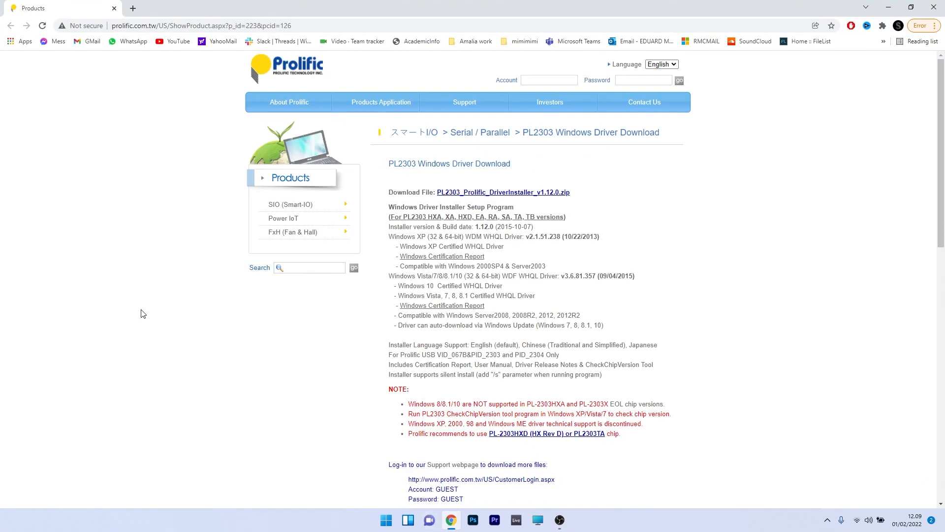
mouse_move(88, 170)
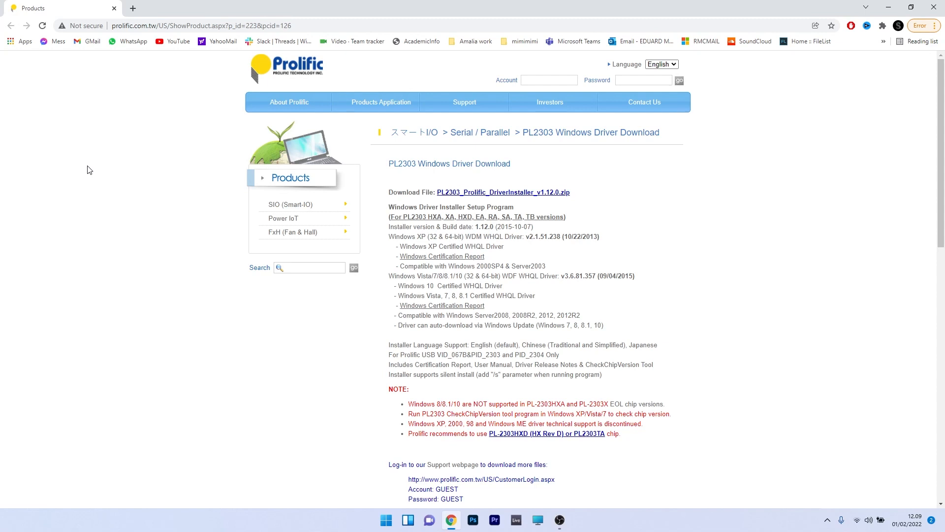
mouse_move(466, 184)
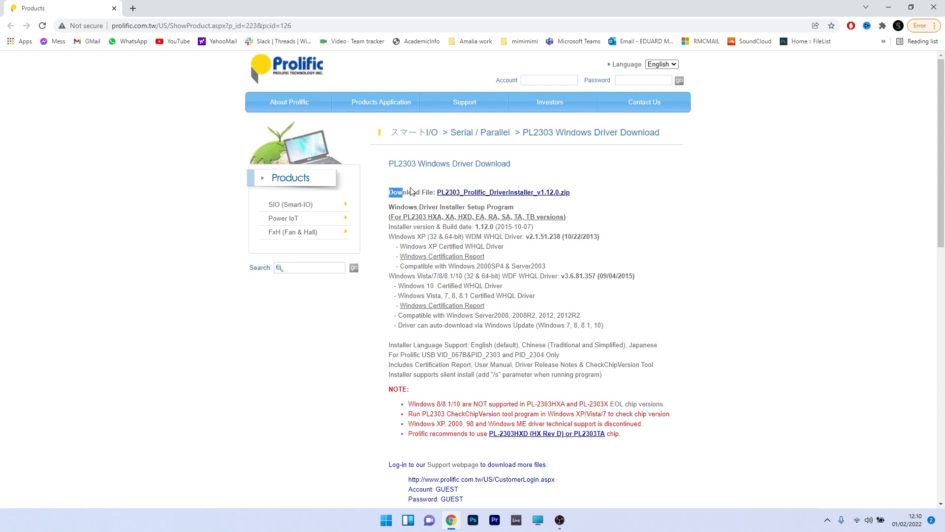
- Save PL2303_Prolific_DriverInstaller_v1.12.0.zip to the Desktop and minimize Chrome
left_click(503, 192)
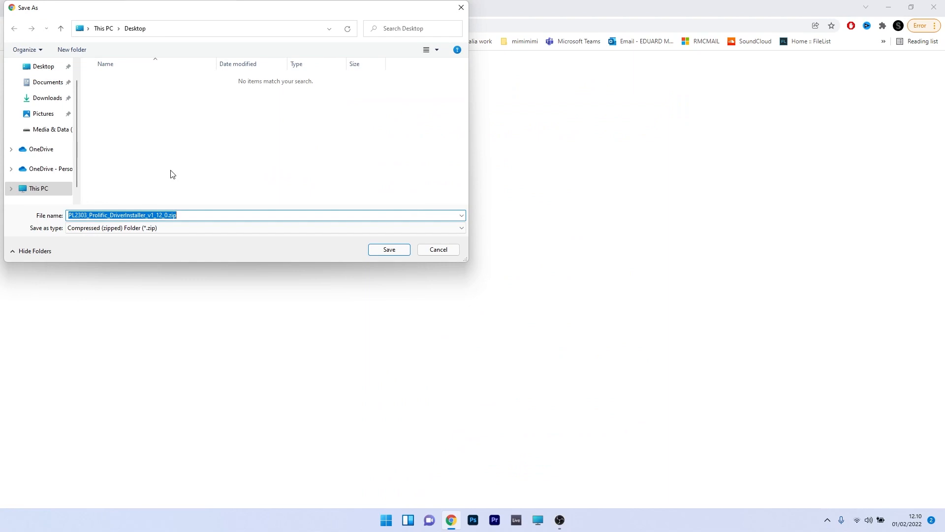
mouse_move(42, 66)
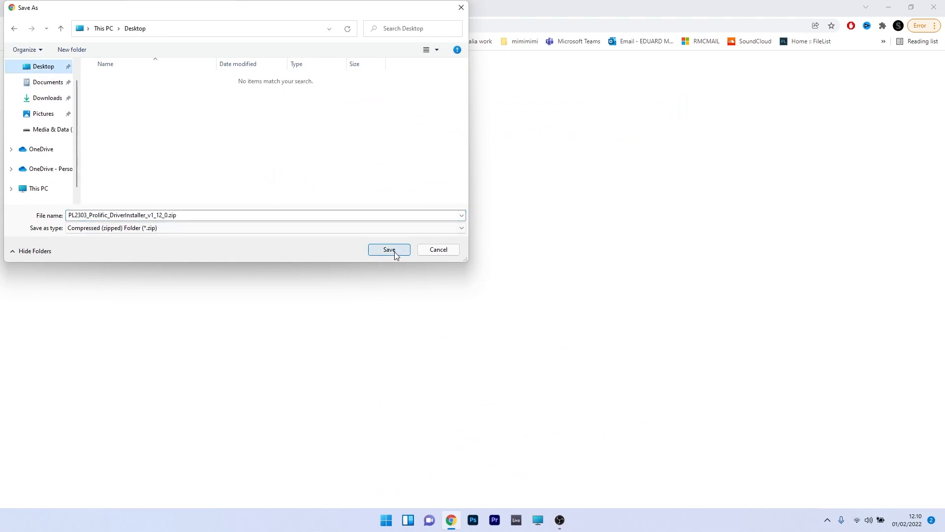
left_click(389, 250)
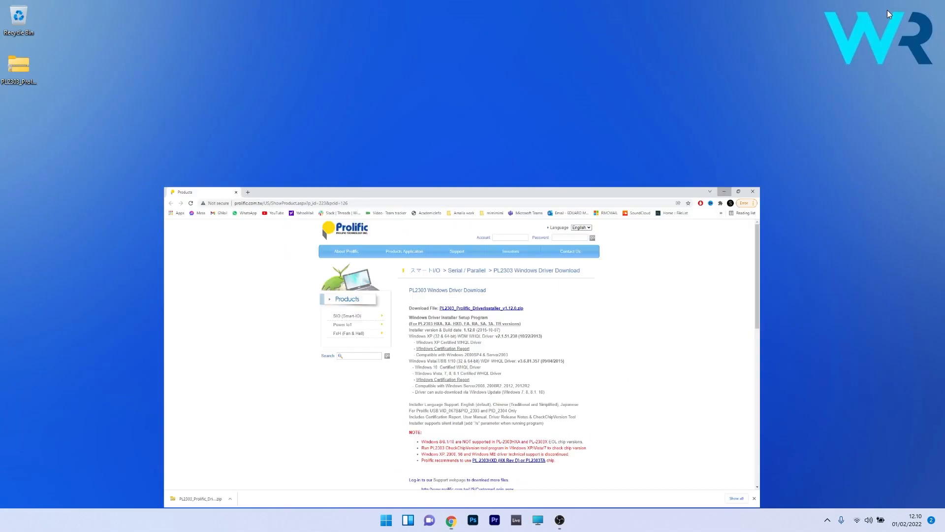
left_click(752, 191)
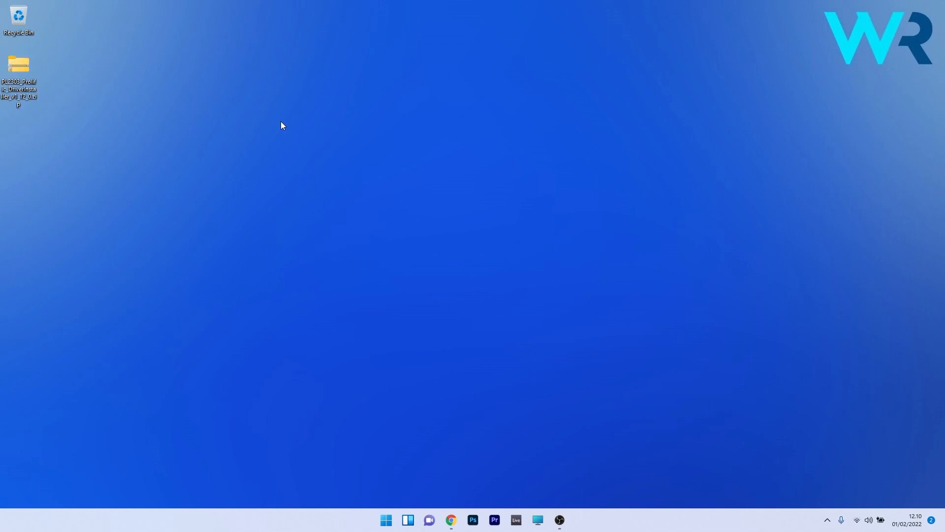
mouse_move(56, 106)
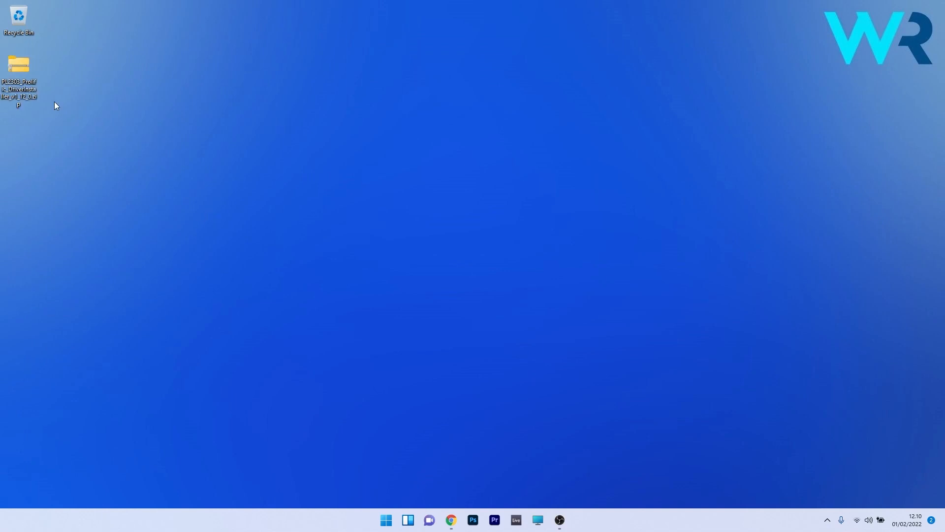
- Extract All from the PL2303 driver zip into a folder on the Desktop
right_click(18, 64)
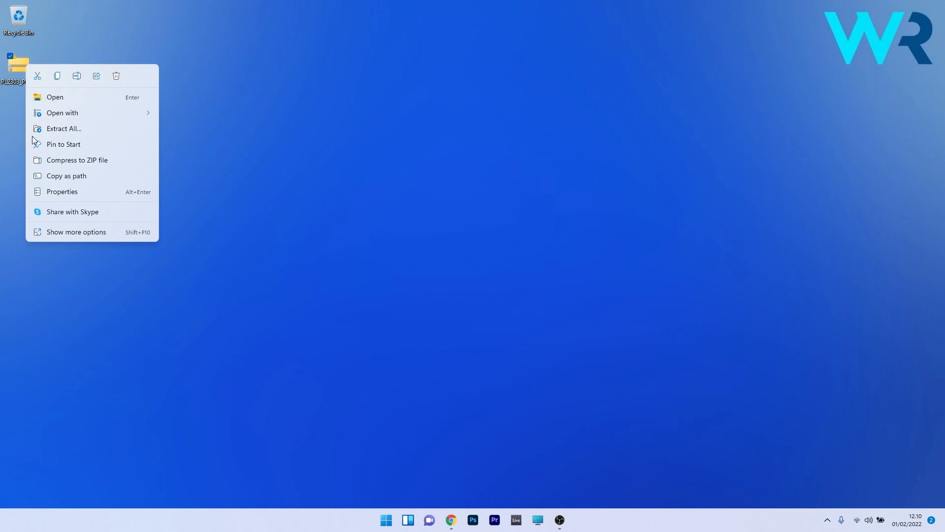
left_click(63, 128)
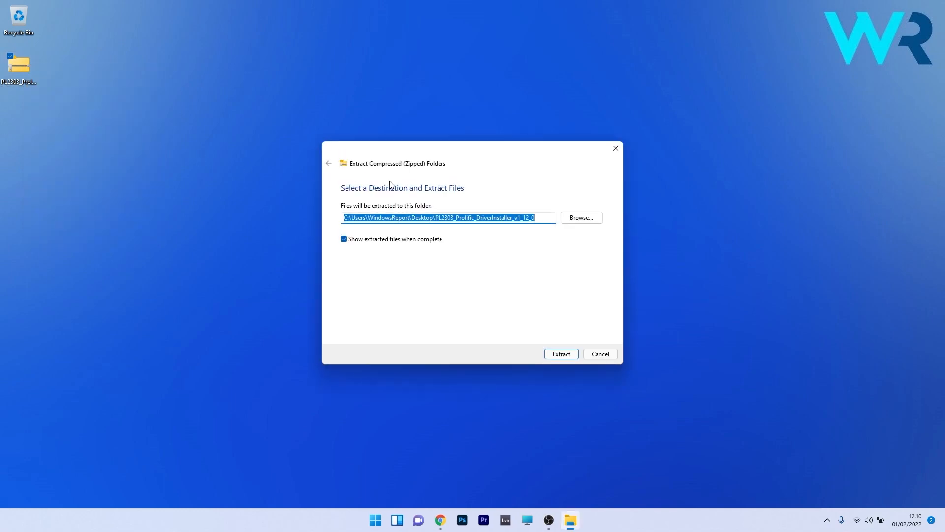
mouse_move(599, 259)
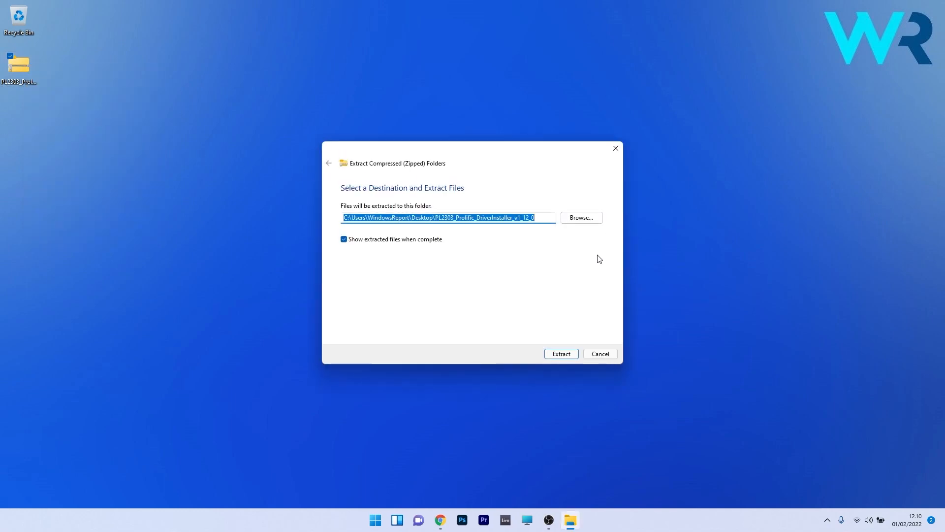
left_click(580, 217)
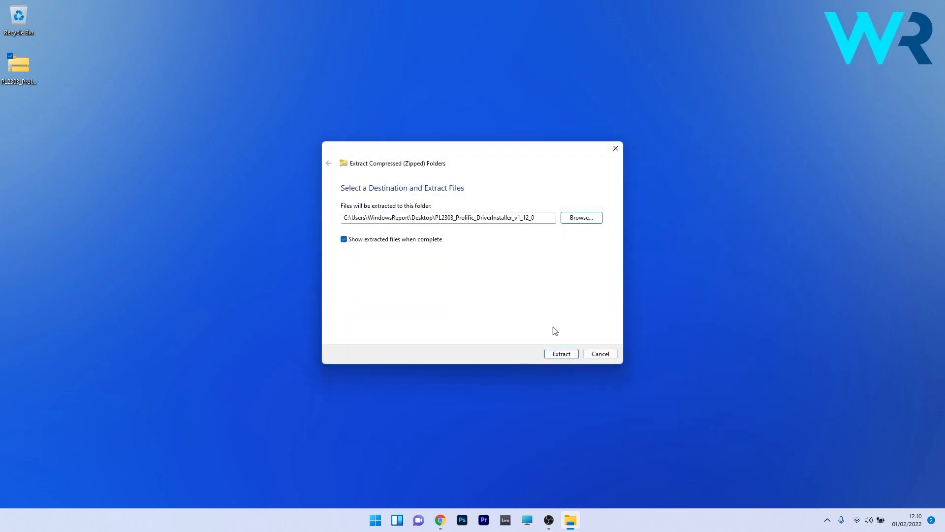
left_click(560, 353)
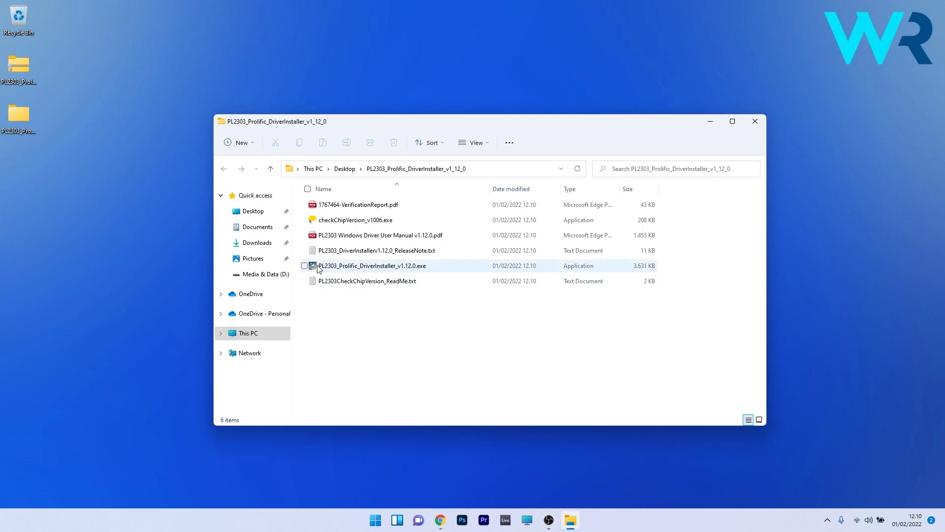
mouse_move(372, 265)
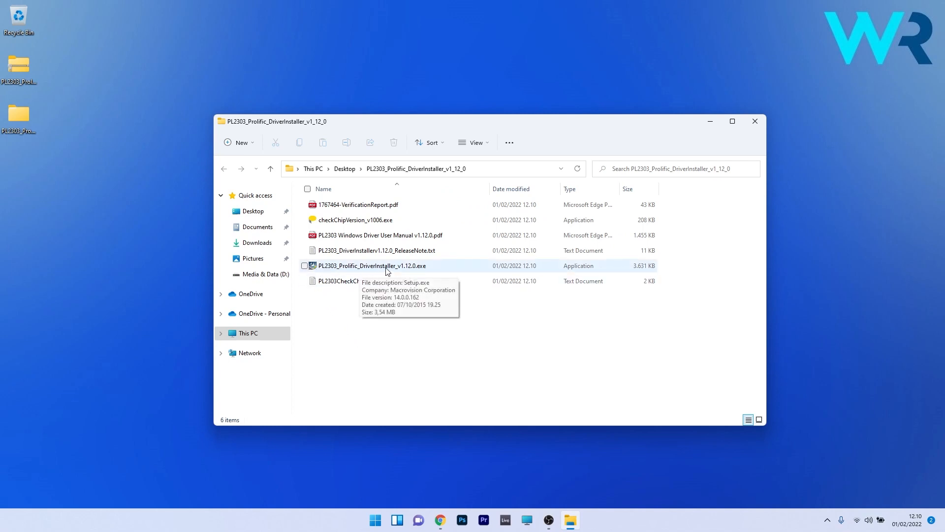
- Run PL2303_Prolific_DriverInstaller_v1.12.0.exe from the extracted folder
double_click(371, 265)
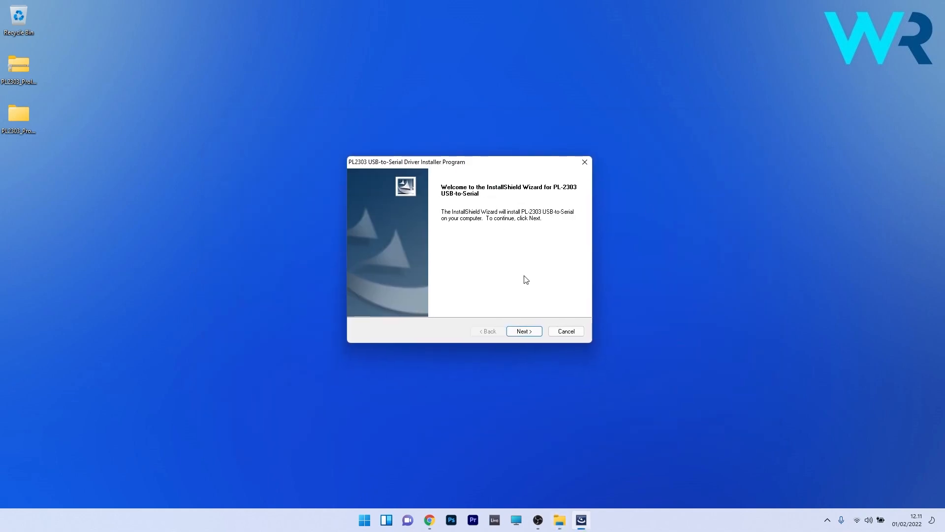
- Advance the InstallShield wizard with Next, then Finish once the driver installs
left_click(523, 331)
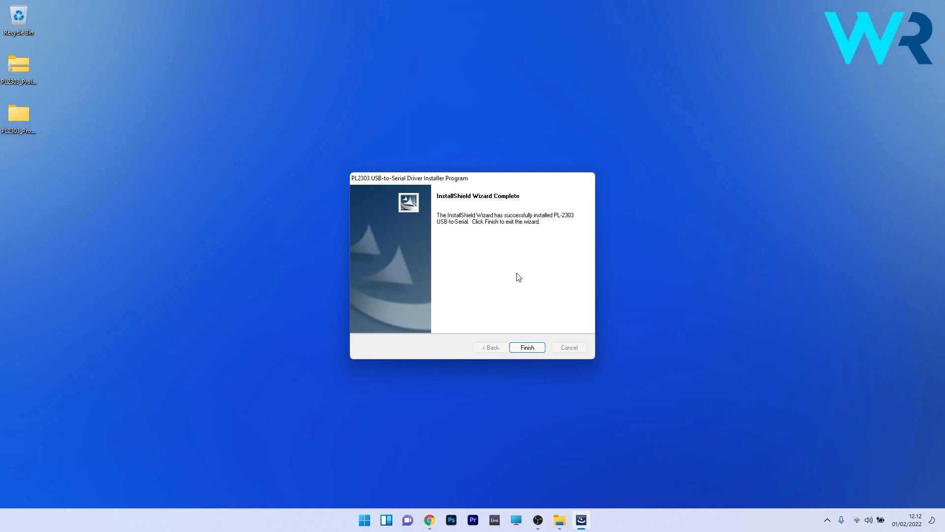
left_click(526, 347)
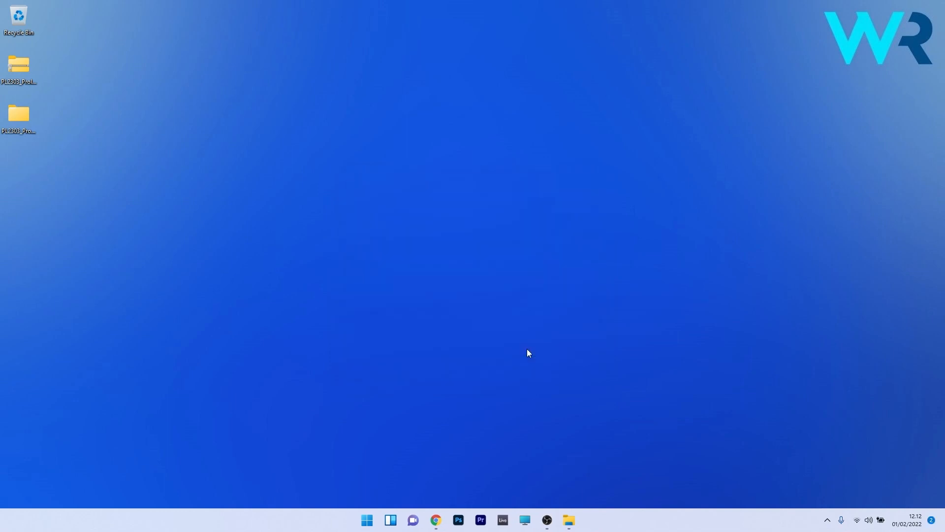